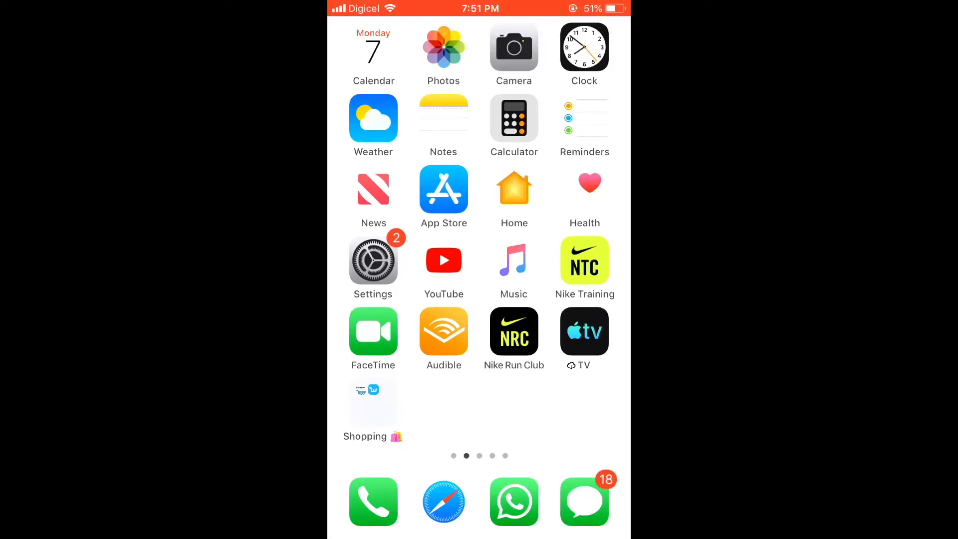
Go from Photos' Camera Roll to the albums list and into the Recently Deleted album.
click(443, 54)
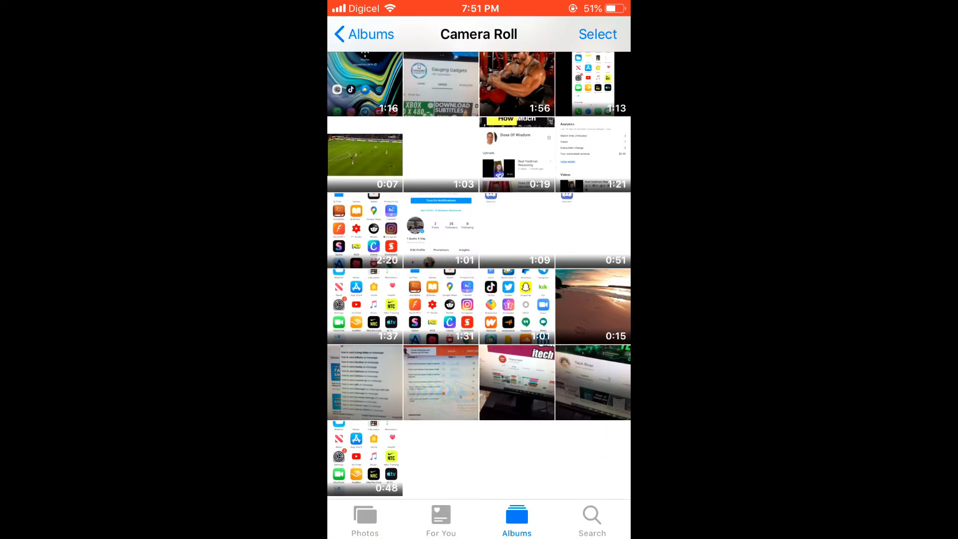
click(363, 33)
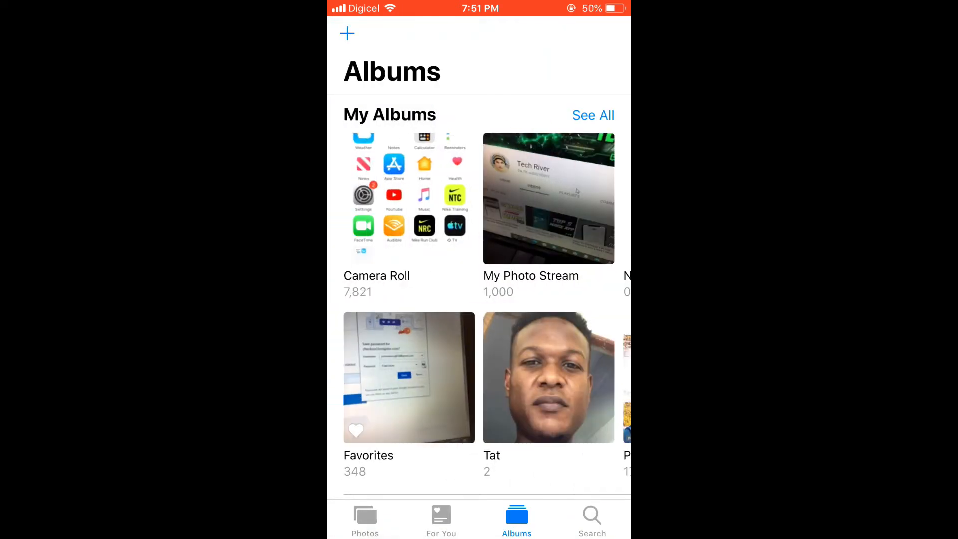
scroll(down, 3)
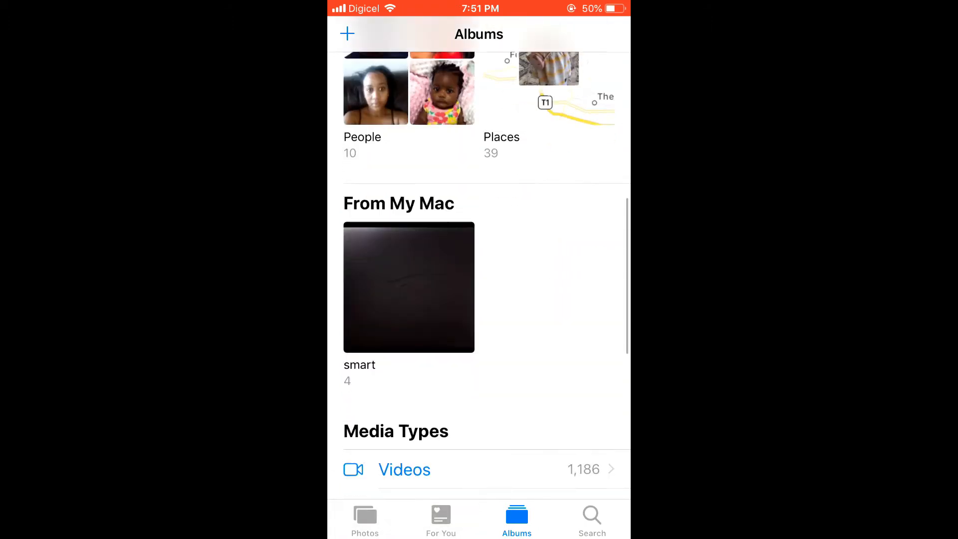
scroll(down, 3)
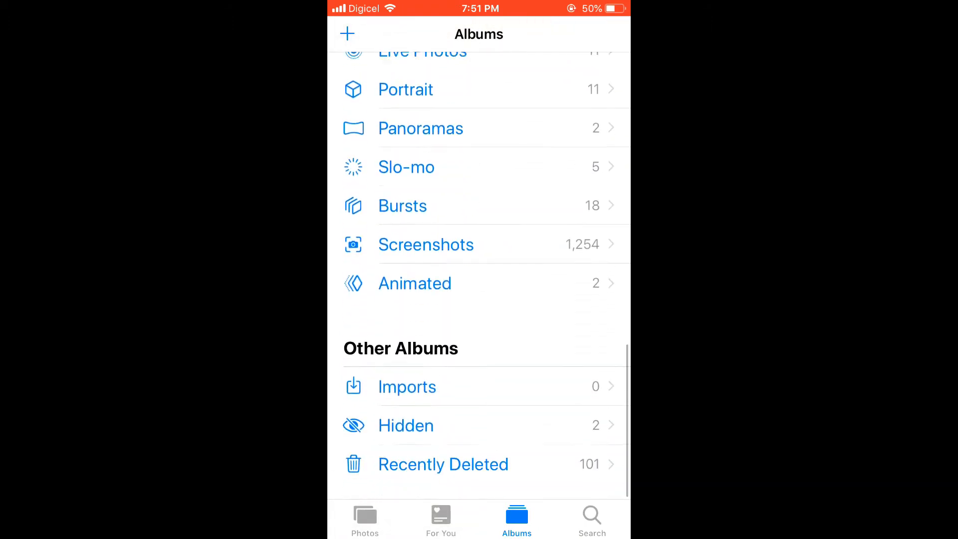
click(444, 464)
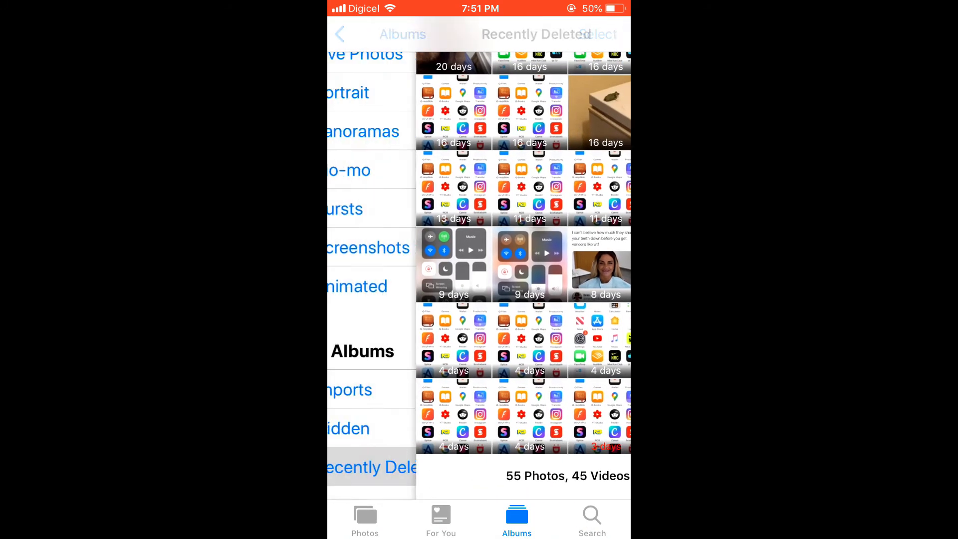
Return to the albums list and check Recently Deleted now shows 100 items.
click(340, 34)
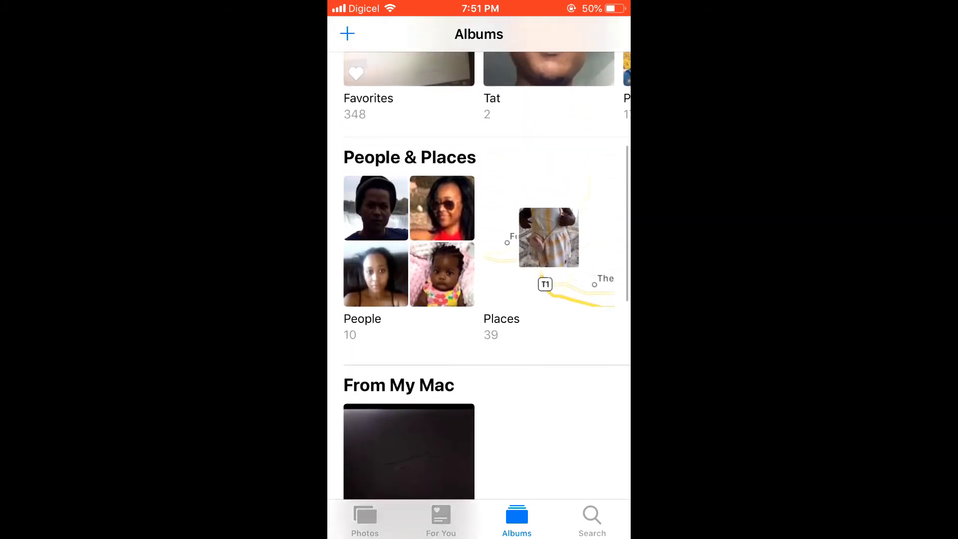
scroll(down, 3)
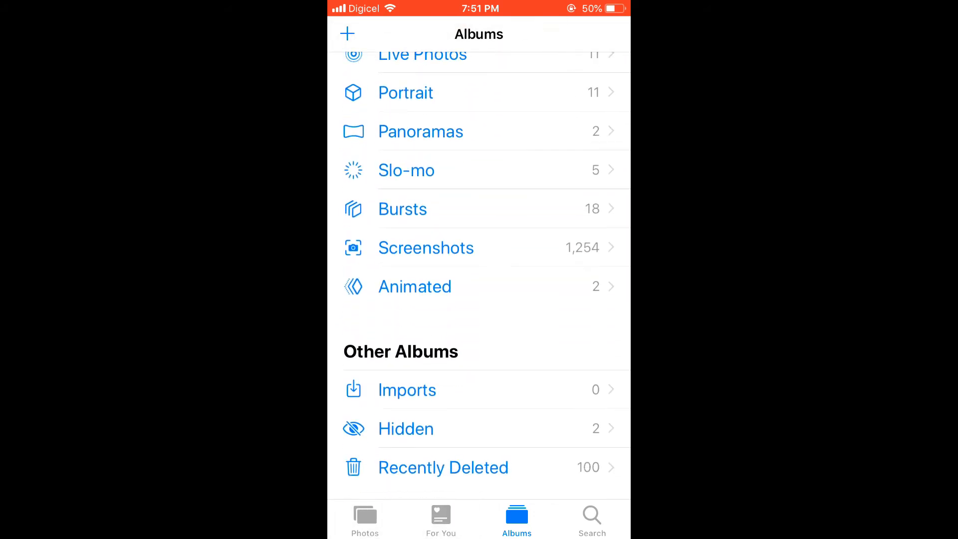